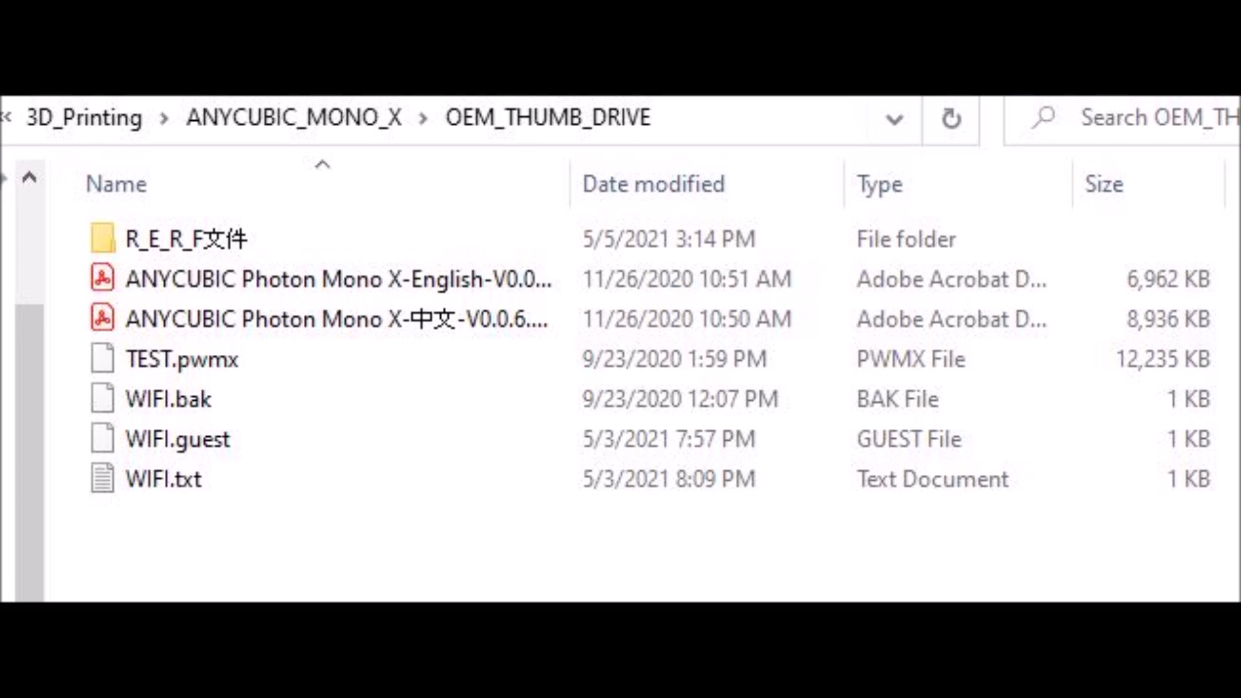
Step: Open WIFI.txt from the OEM_THUMB_DRIVE folder in Notepad
{"action": "double_click", "coordinate": [163, 478]}
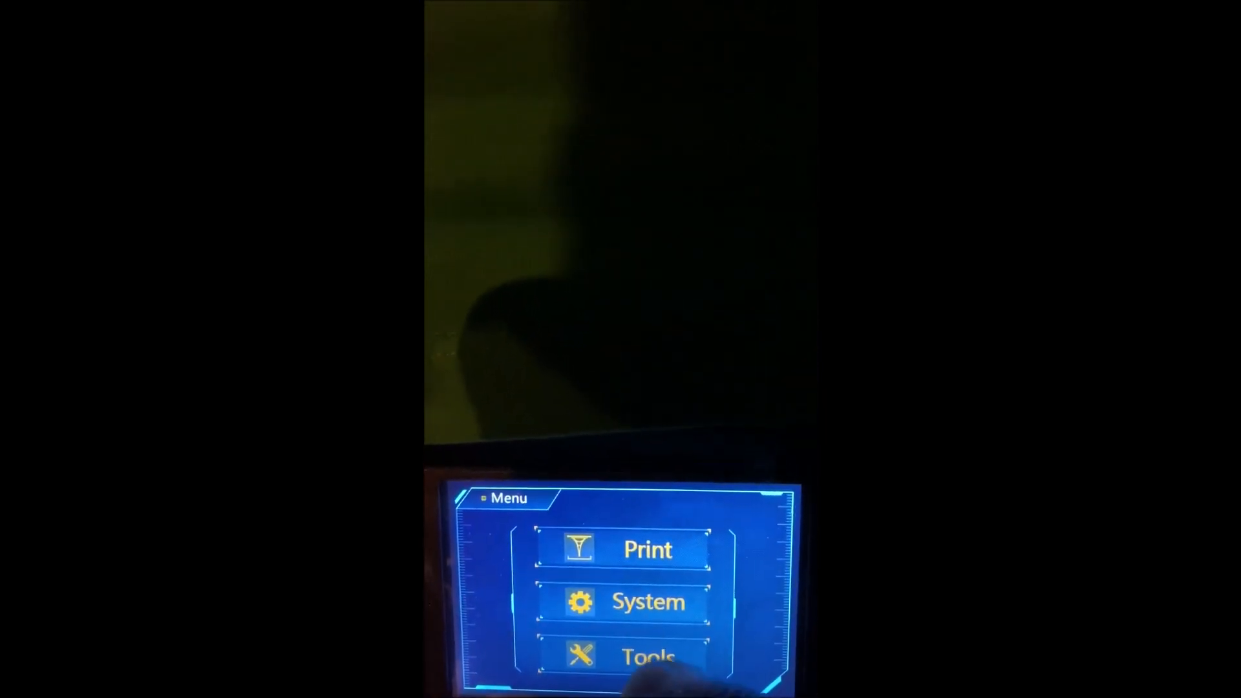
Step: View the printer's network details via System > Info on the touchscreen
{"action": "left_click", "coordinate": [624, 601]}
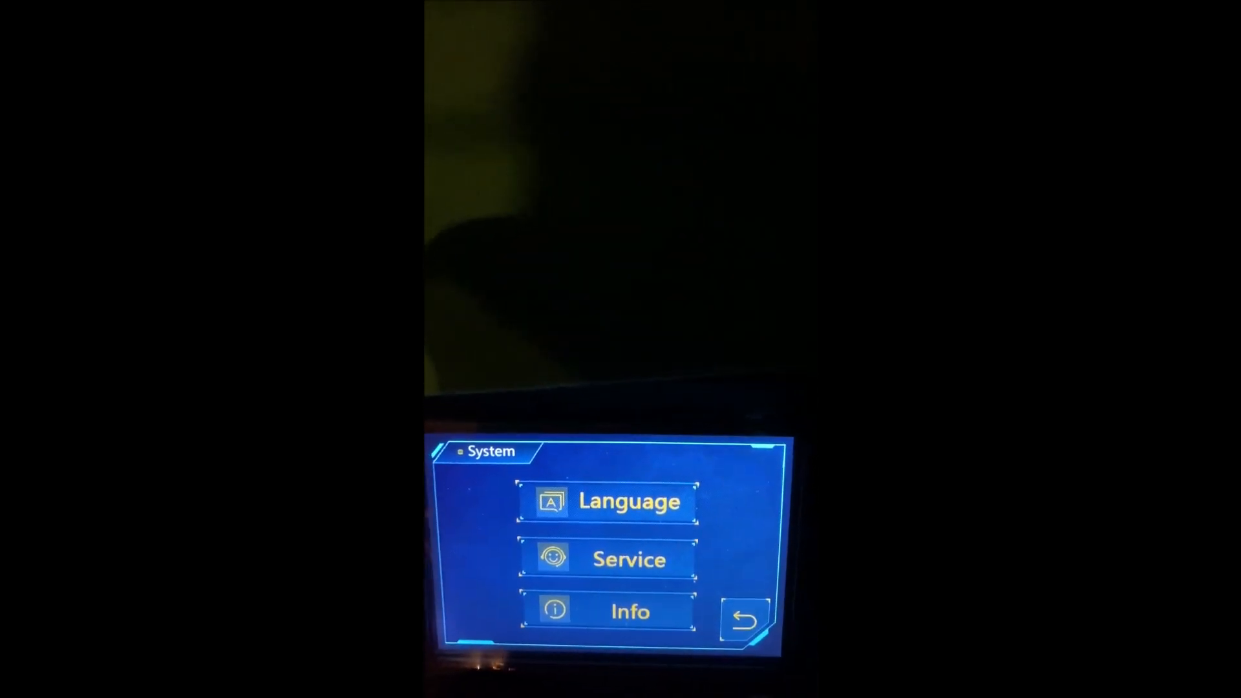
{"action": "left_click", "coordinate": [608, 610]}
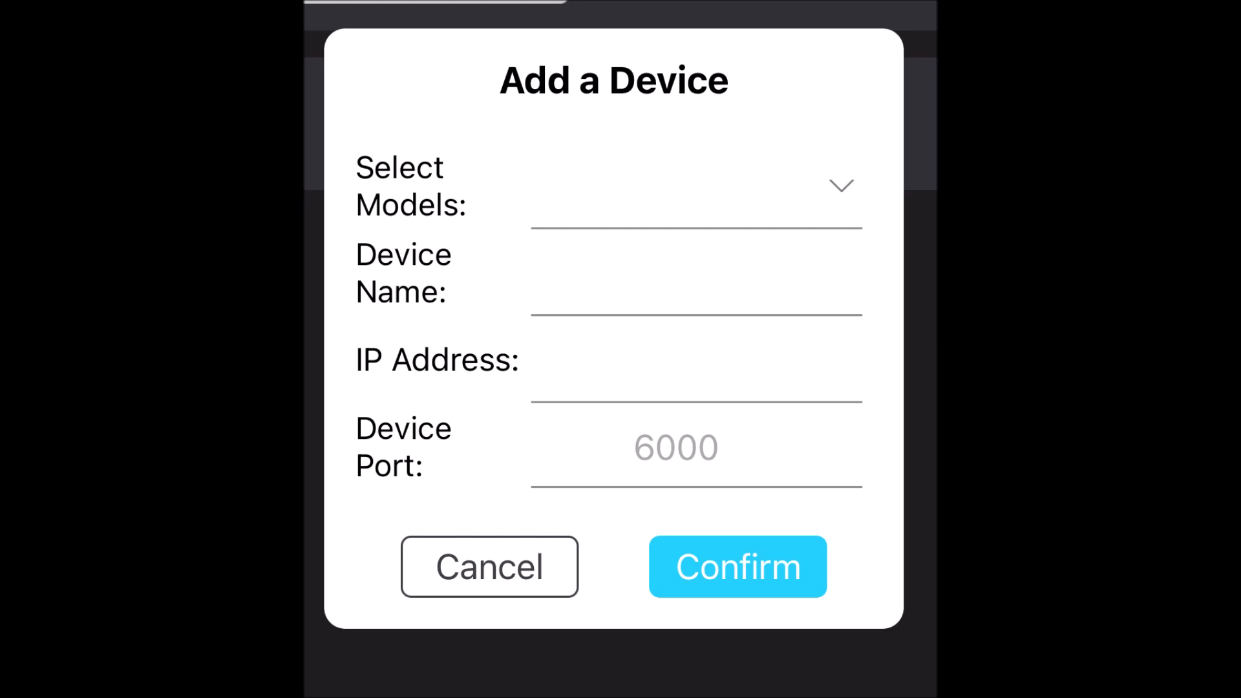
Step: Confirm adding the Photon Mono X as a device in the app
{"action": "left_click", "coordinate": [489, 567]}
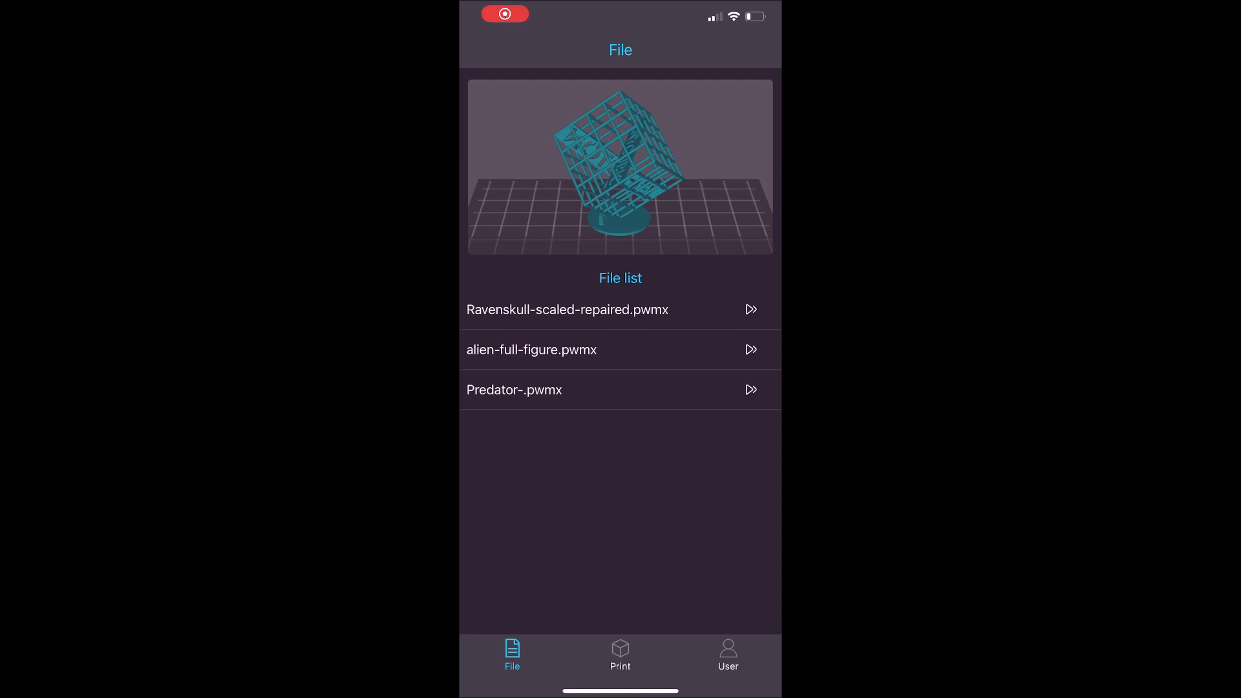
Step: From the Device List, start a new device entry and choose the Photon Mono X model
{"action": "left_click", "coordinate": [728, 655]}
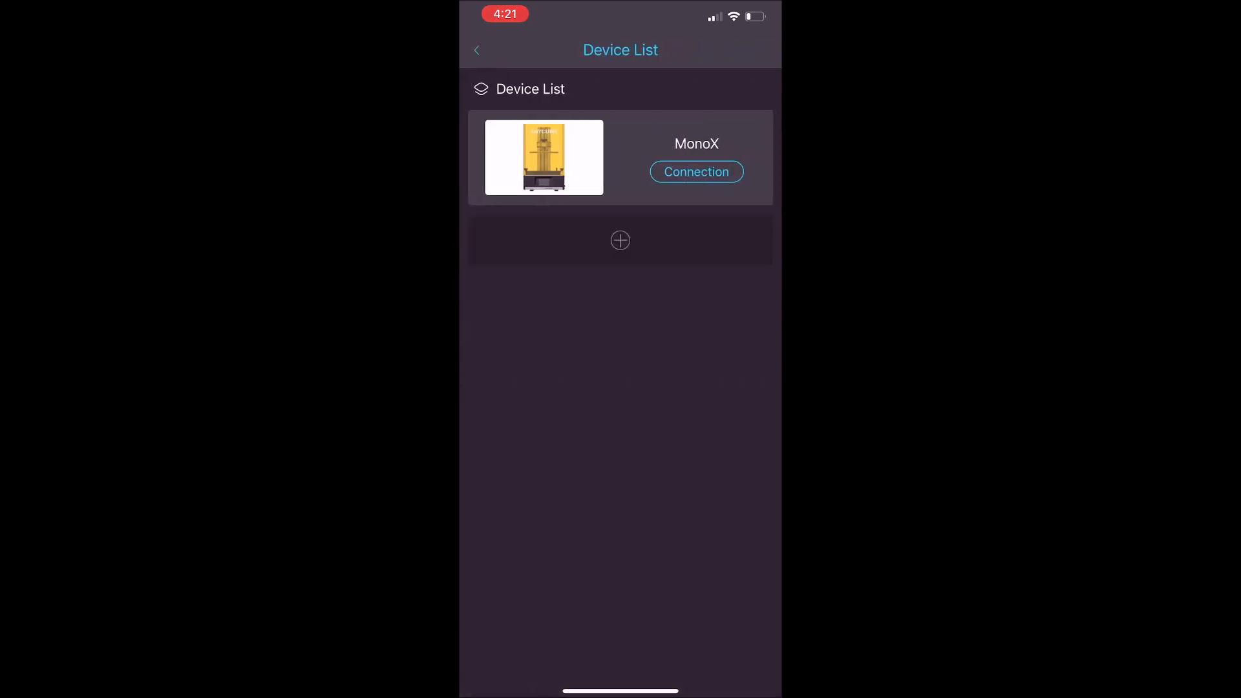
{"action": "left_click", "coordinate": [619, 240]}
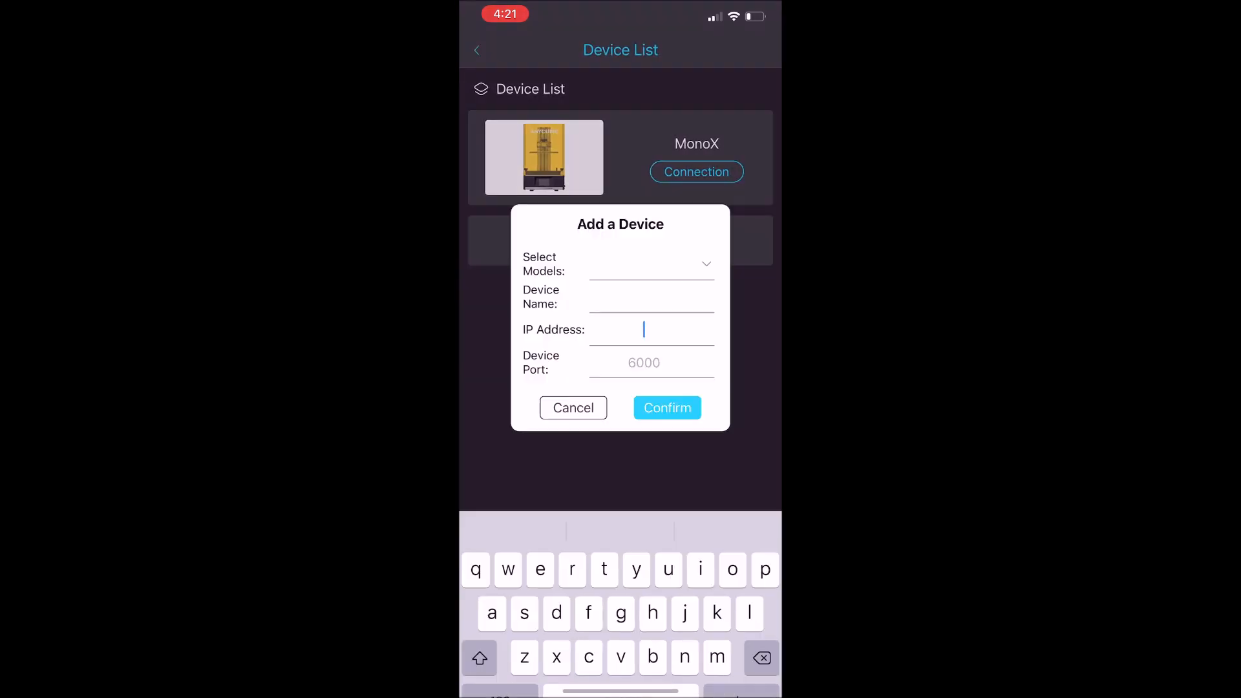
{"action": "left_click", "coordinate": [650, 298]}
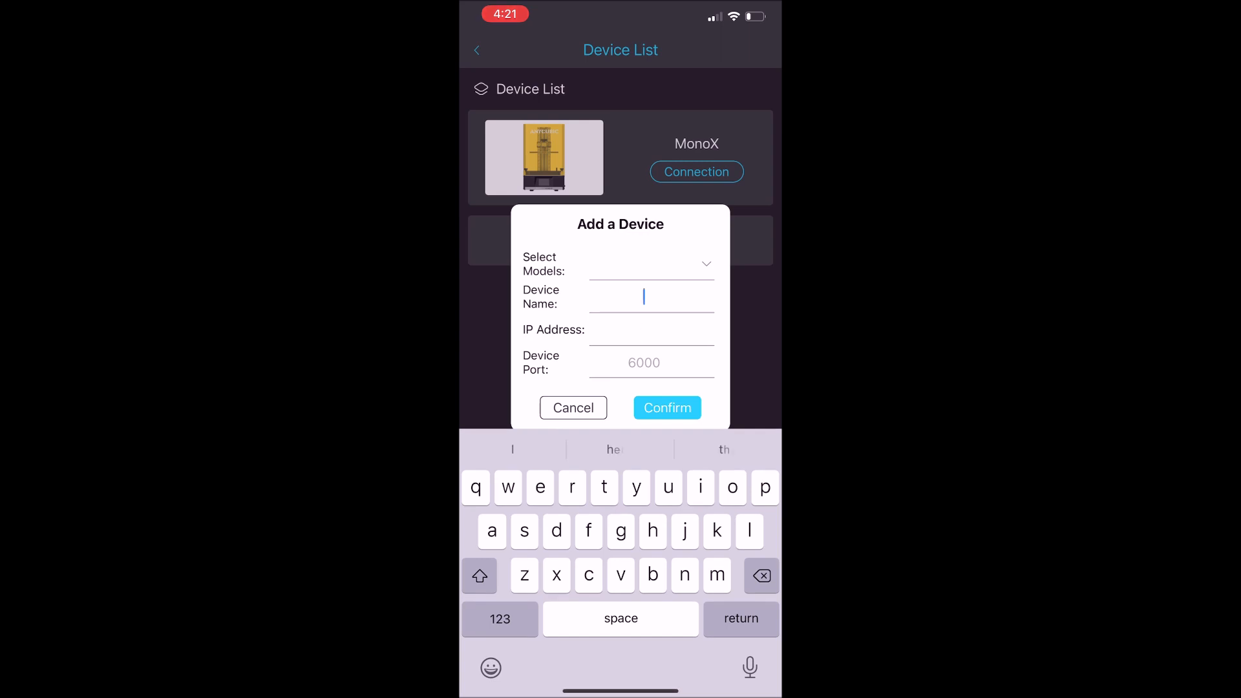
{"action": "left_click", "coordinate": [703, 263]}
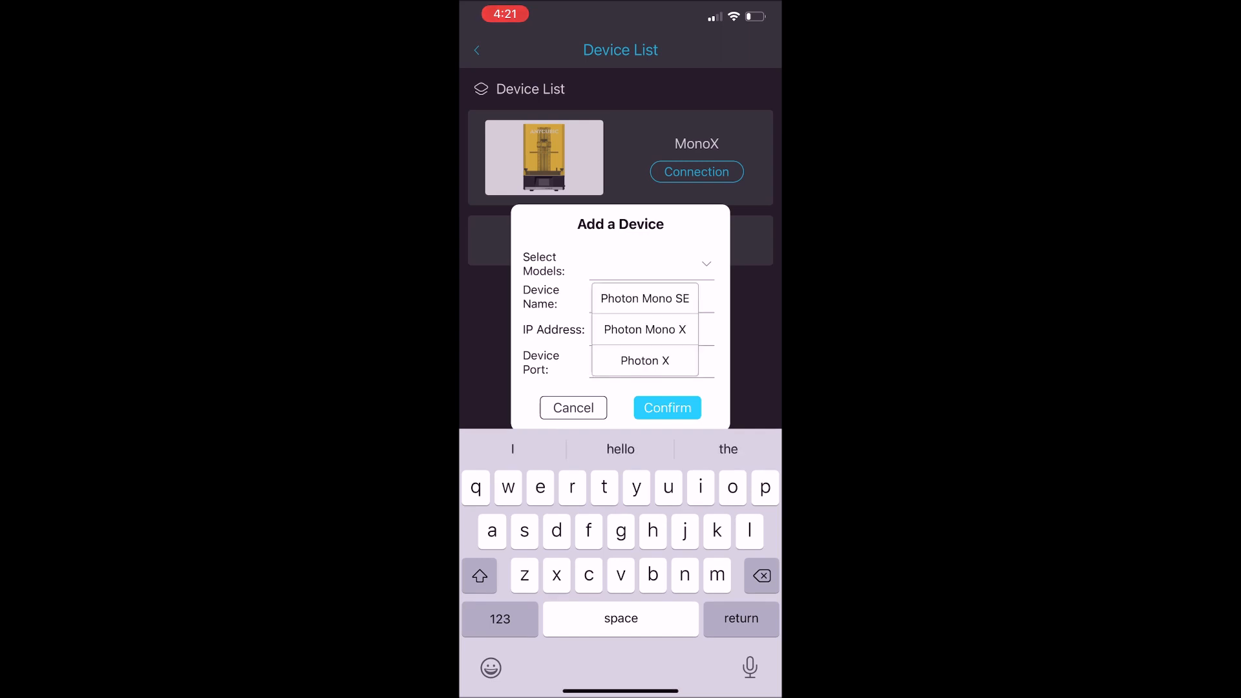
{"action": "left_click", "coordinate": [573, 408]}
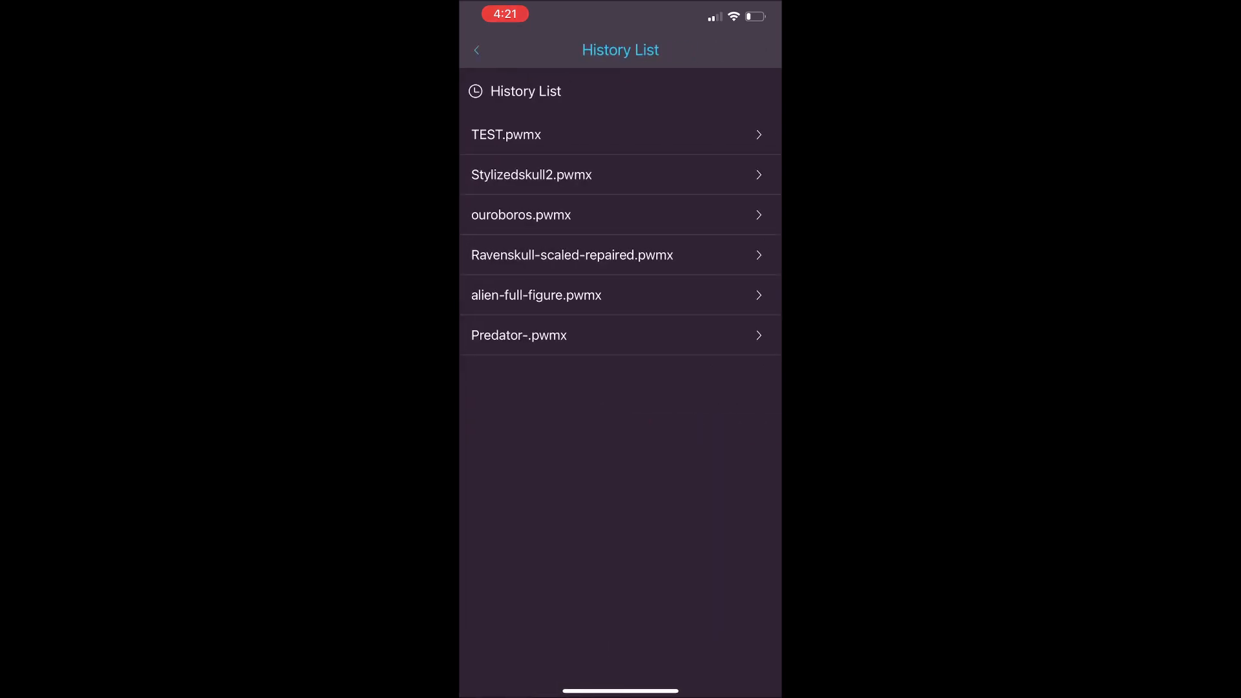
Step: Review print details for ouroboros, Stylizedskull2 and Ravenskull-scaled-repaired history files
{"action": "left_click", "coordinate": [619, 214]}
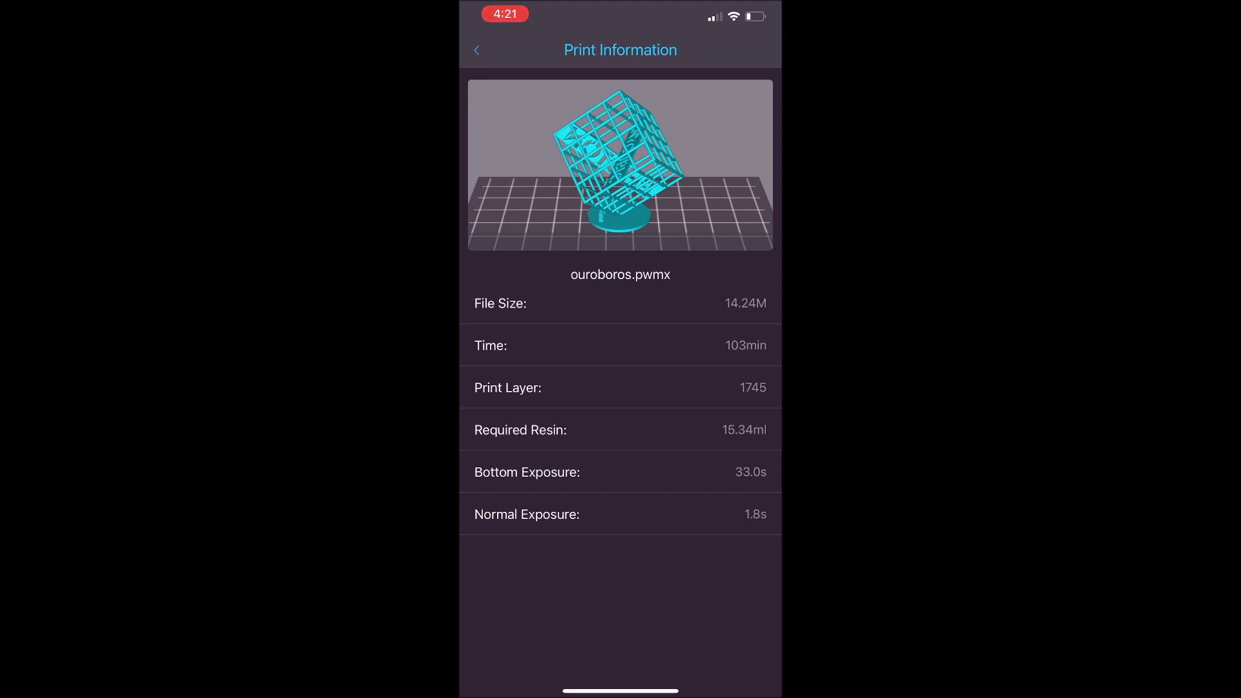
{"action": "left_click", "coordinate": [477, 50]}
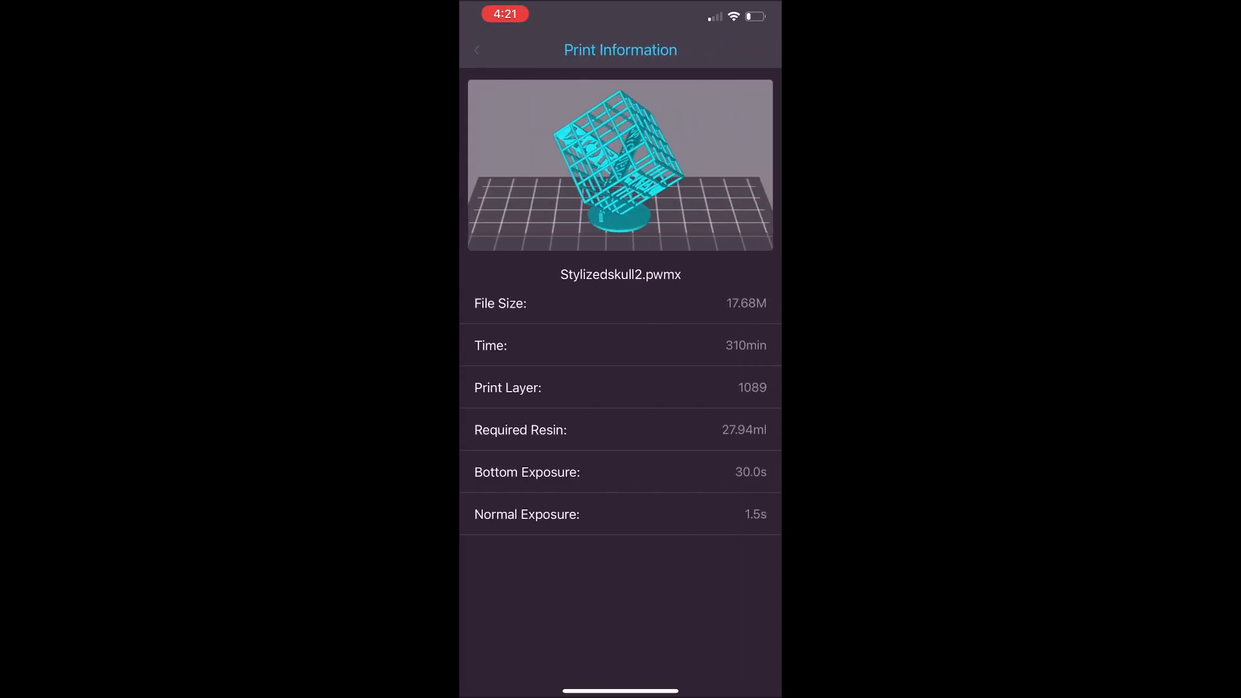
{"action": "left_click", "coordinate": [477, 50]}
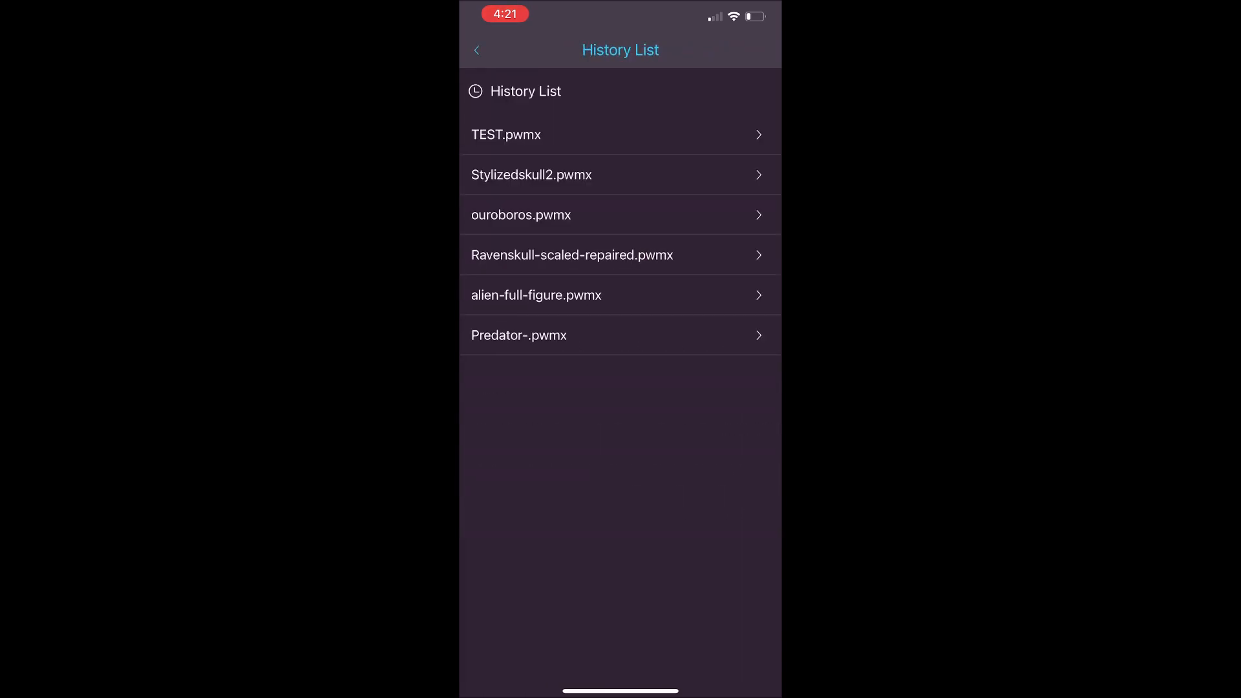
{"action": "left_click", "coordinate": [572, 255]}
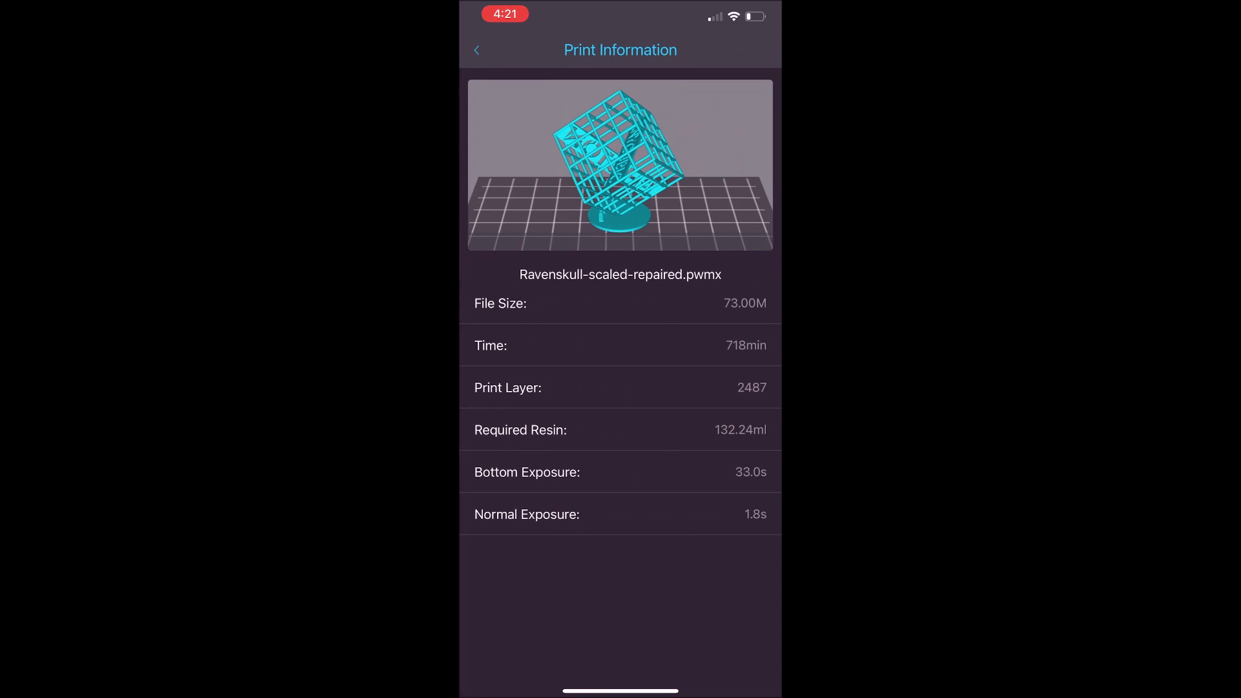
Step: Return to the User page and show the print status at 0%, Unprinted
{"action": "left_click", "coordinate": [726, 655]}
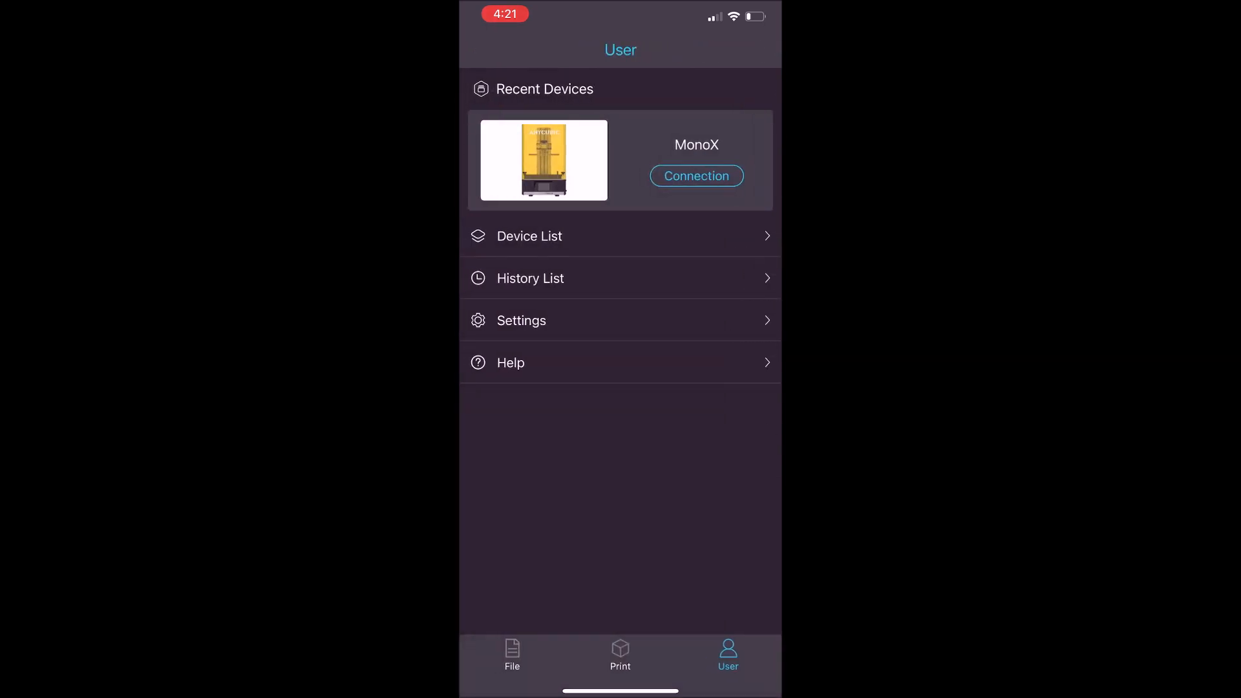
{"action": "left_click", "coordinate": [619, 656]}
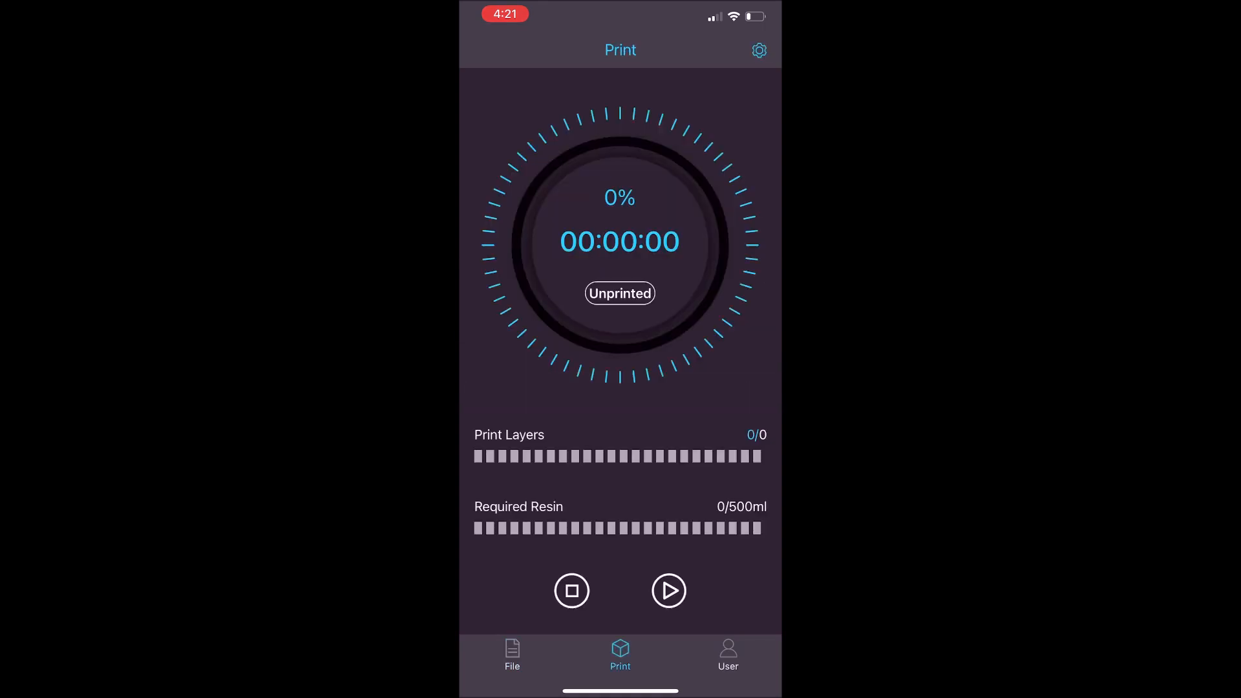